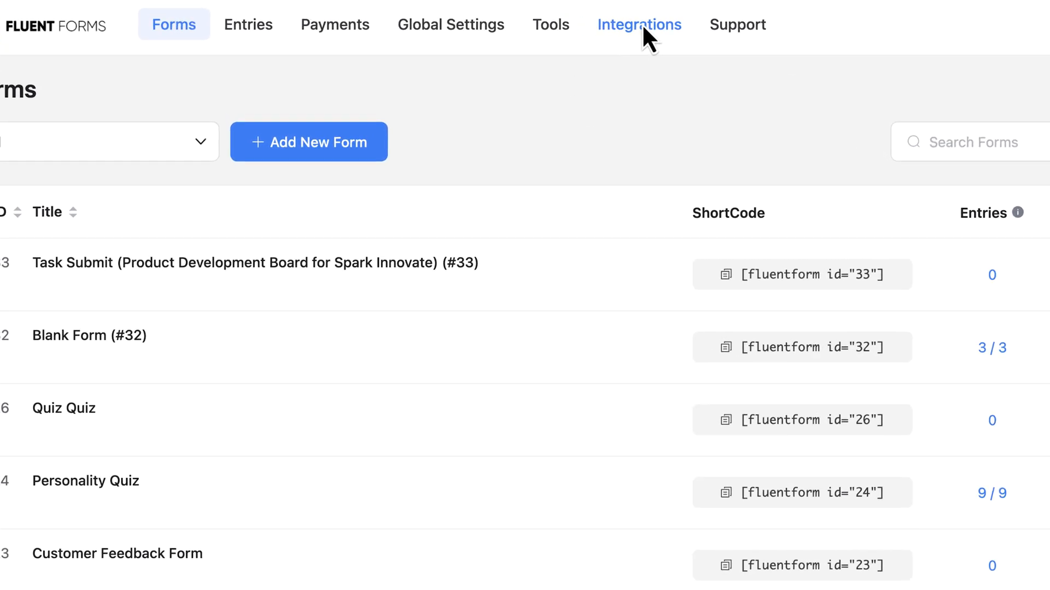
Search modules for 'boa', enable Fluent Boards, and return to the forms list
click(638, 24)
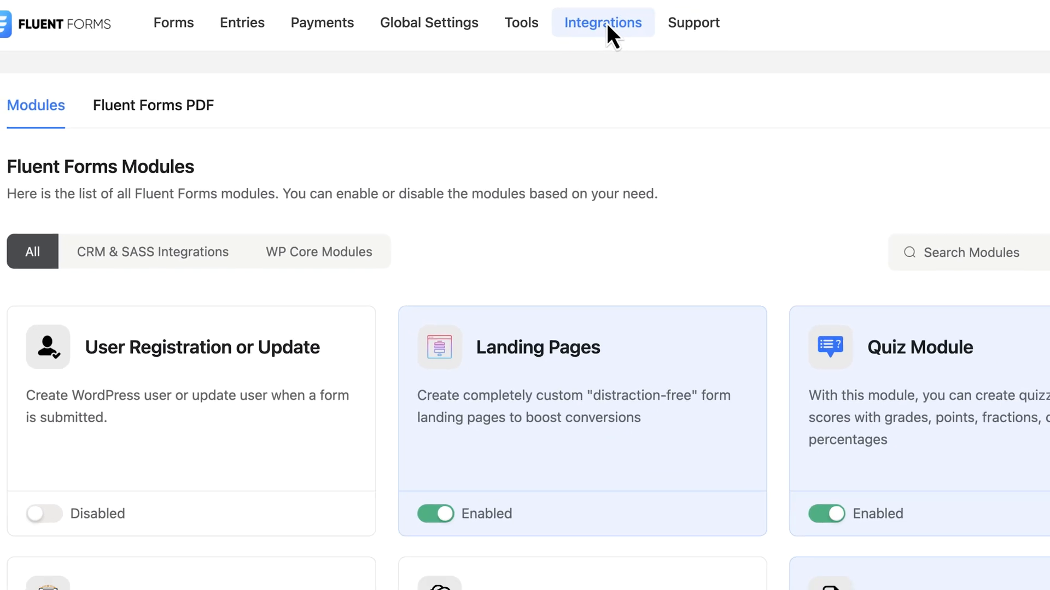
text(boa)
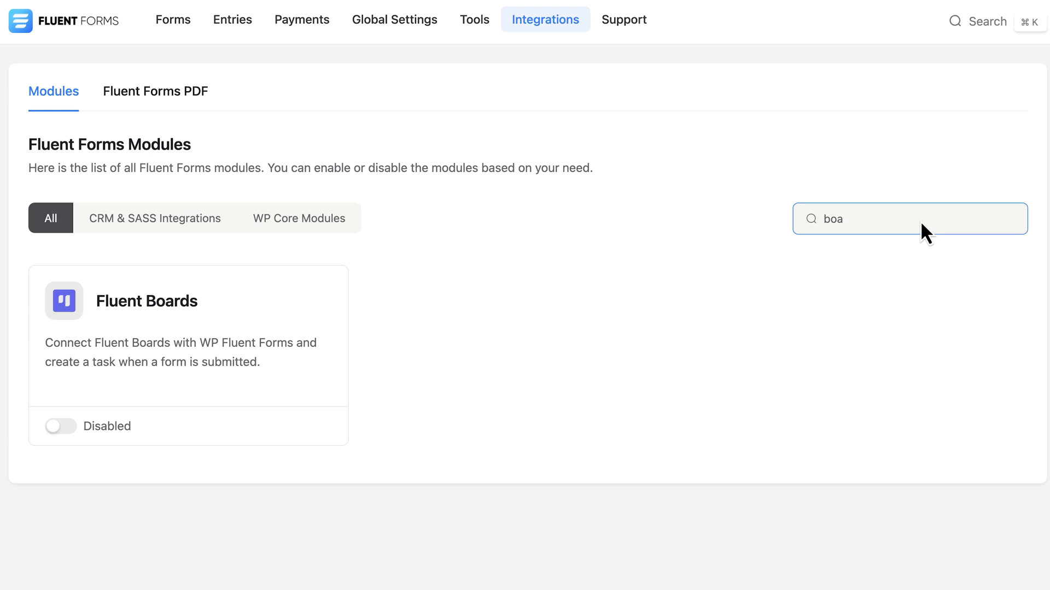
click(60, 427)
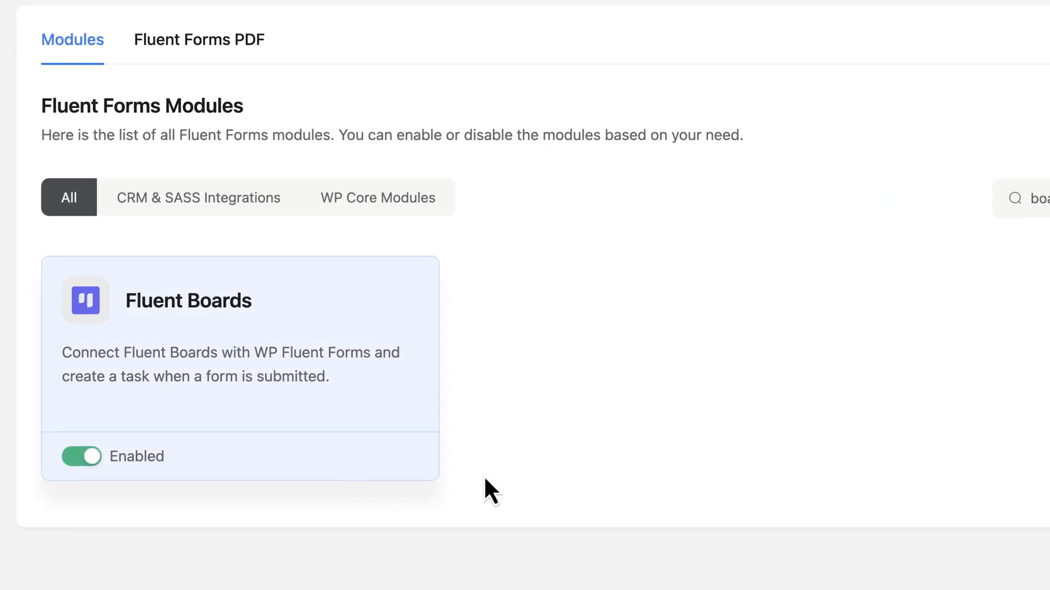
click(82, 456)
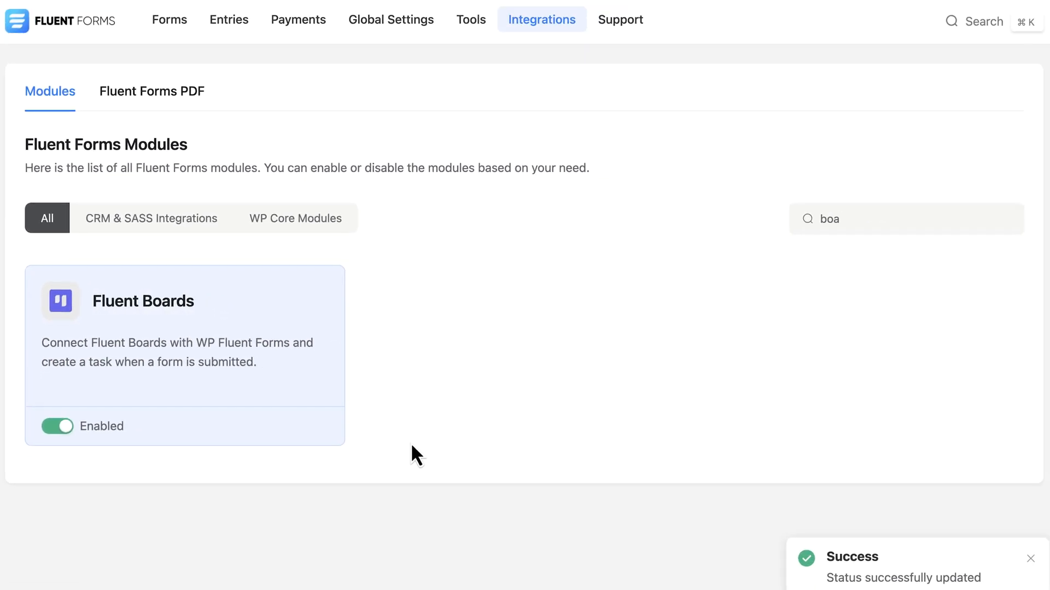
click(169, 18)
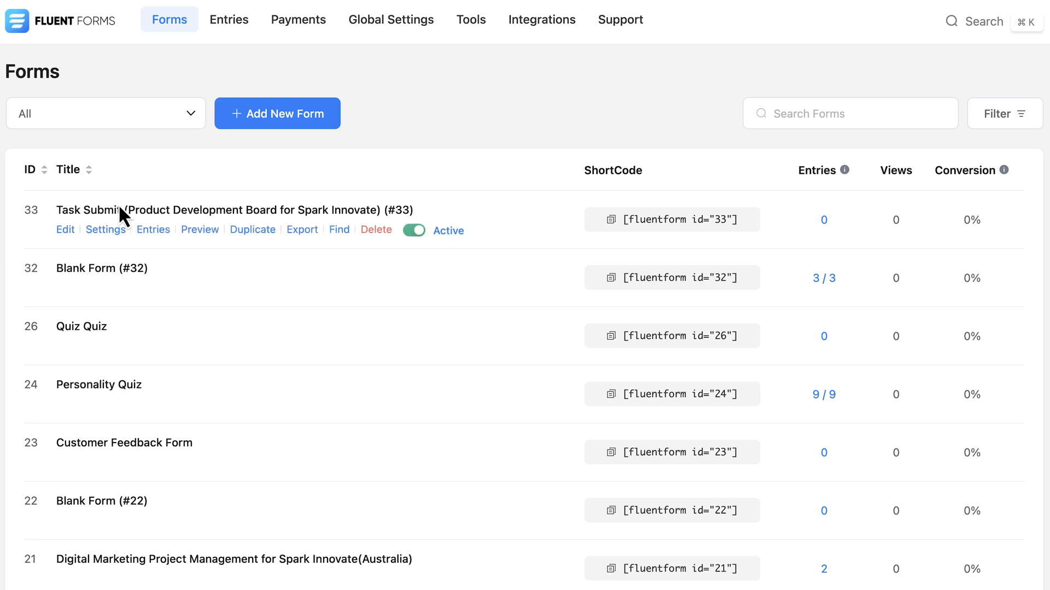
From the Task Submit form's settings, add a new Fluent Boards Integration feed
scroll(down, 3)
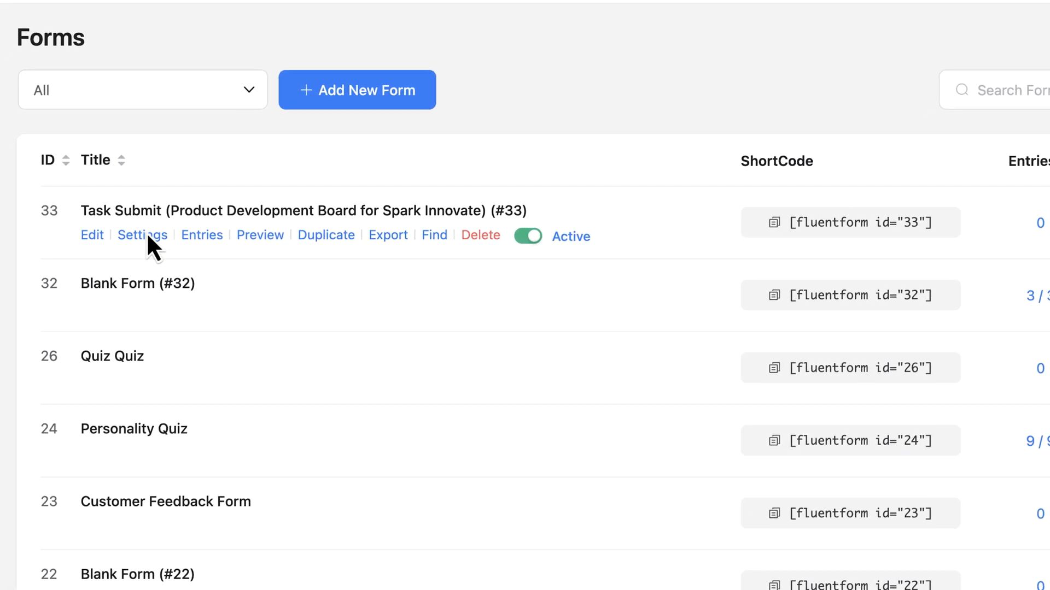
click(142, 235)
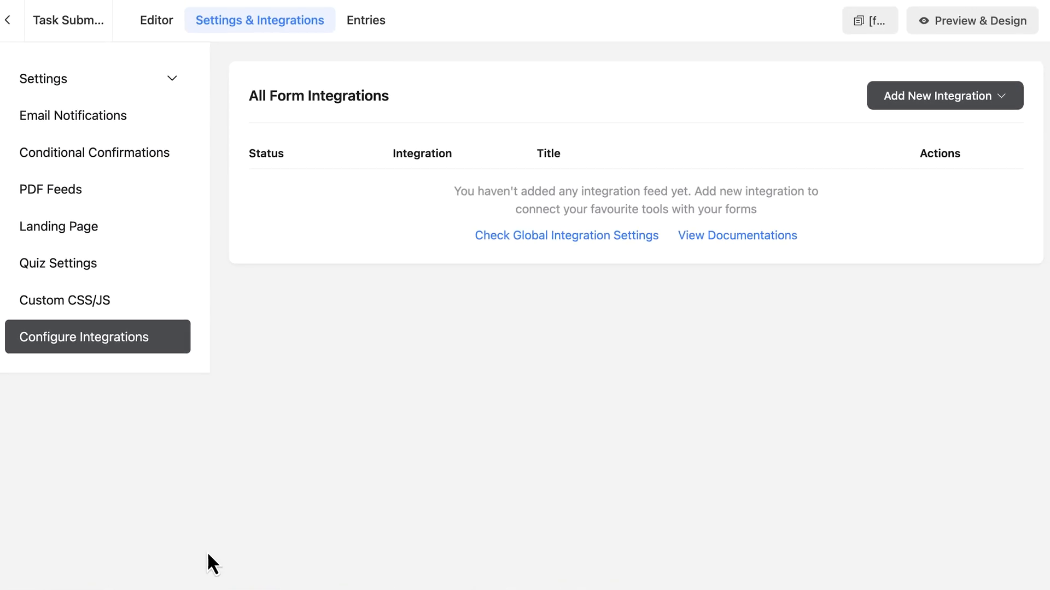
mouse_move(577, 434)
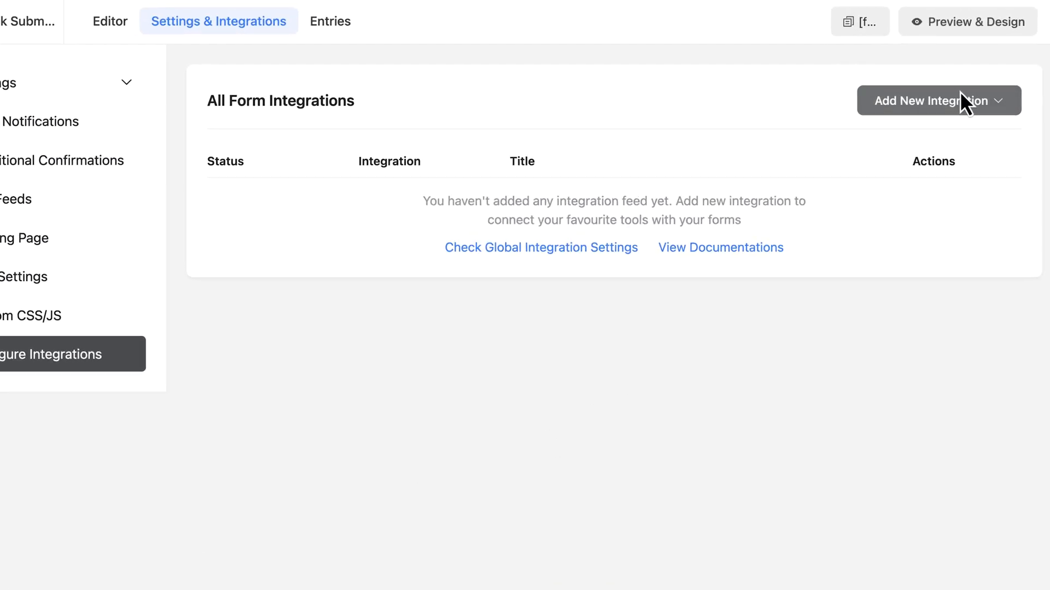
click(937, 100)
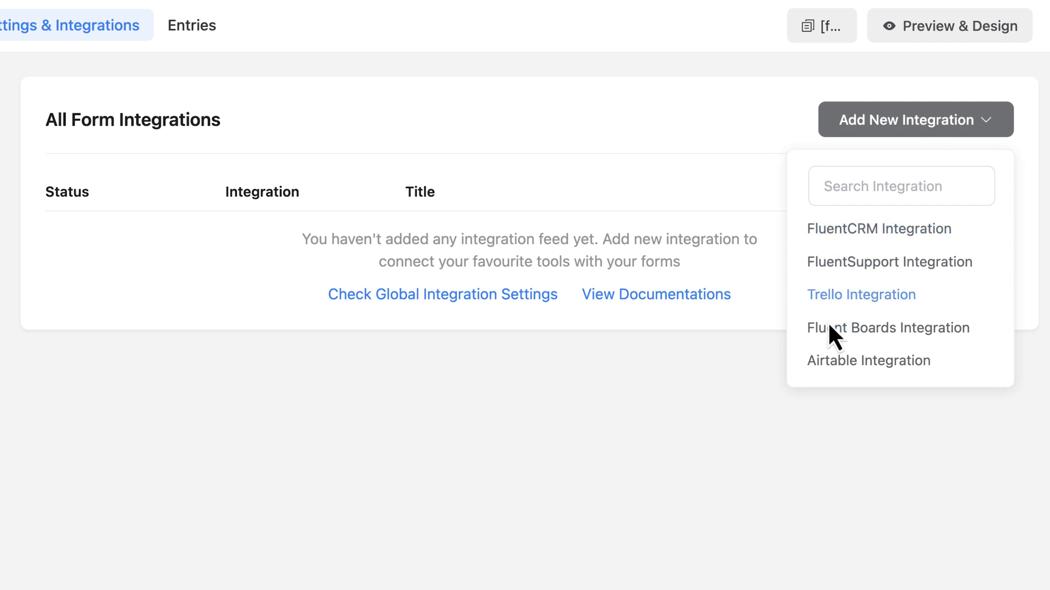
click(886, 328)
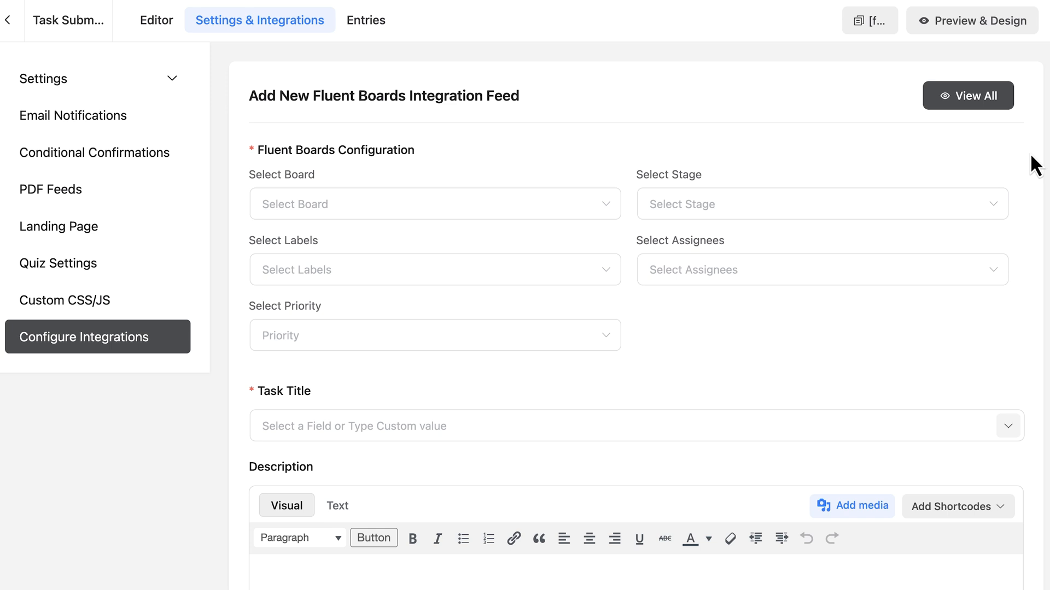
Set the board, On Going Tasks stage, Urgent label, Medium priority, and Form Title task title
scroll(down, 3)
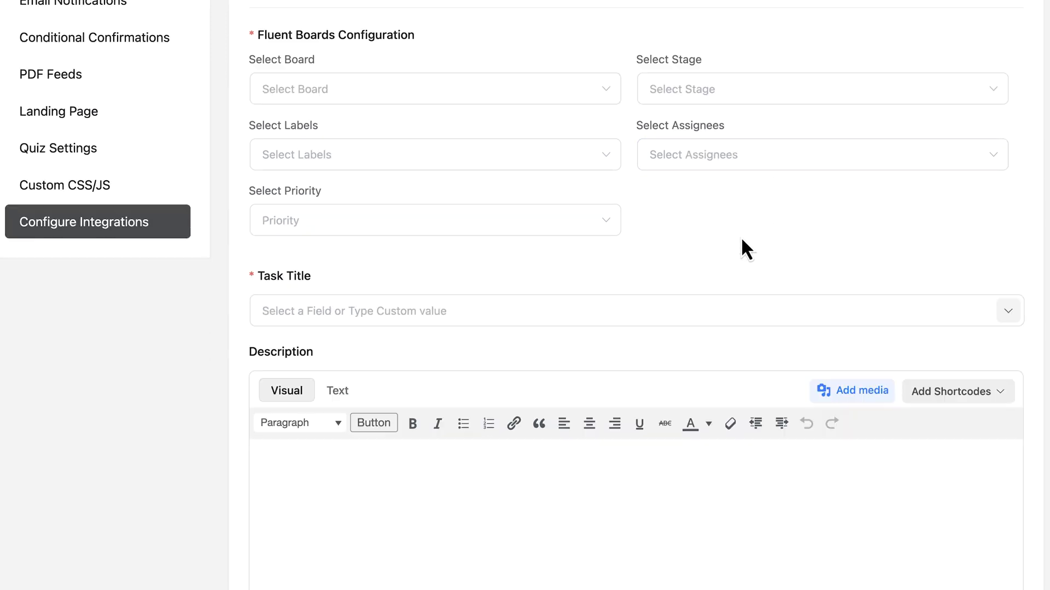
scroll(up, 3)
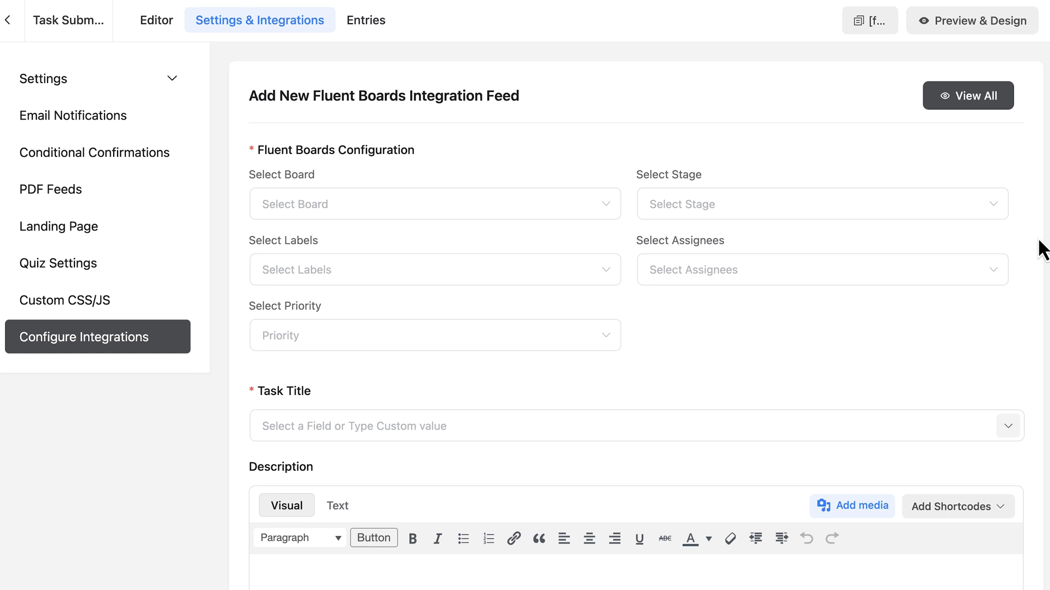
click(434, 204)
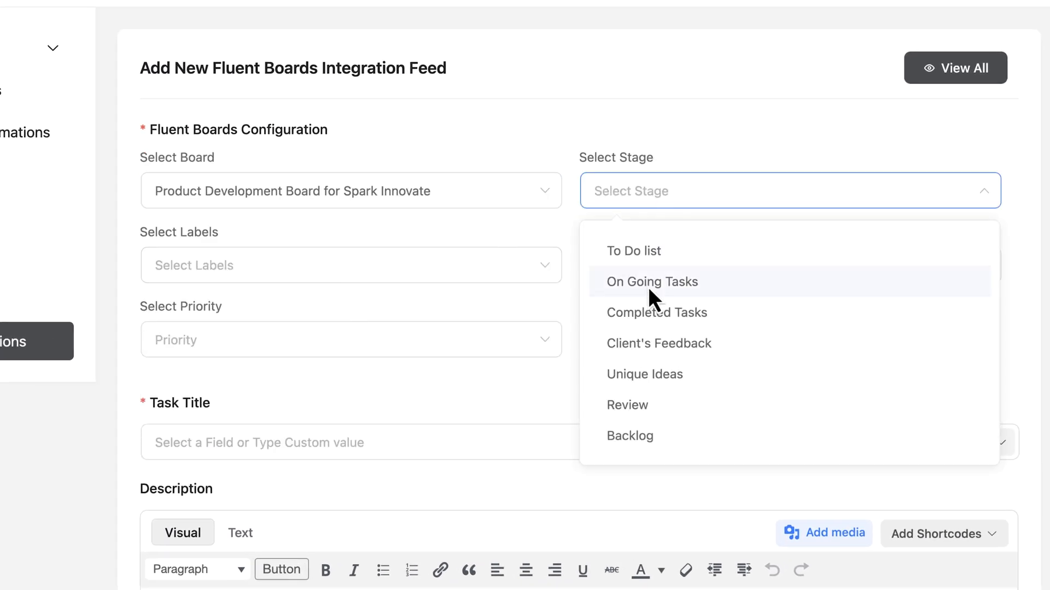
click(650, 281)
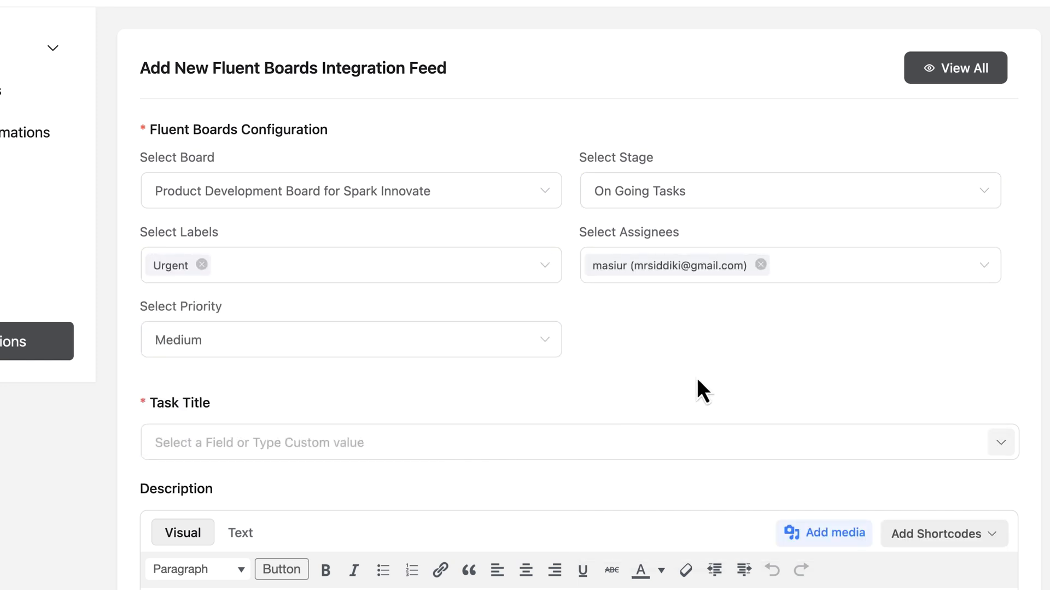
scroll(down, 3)
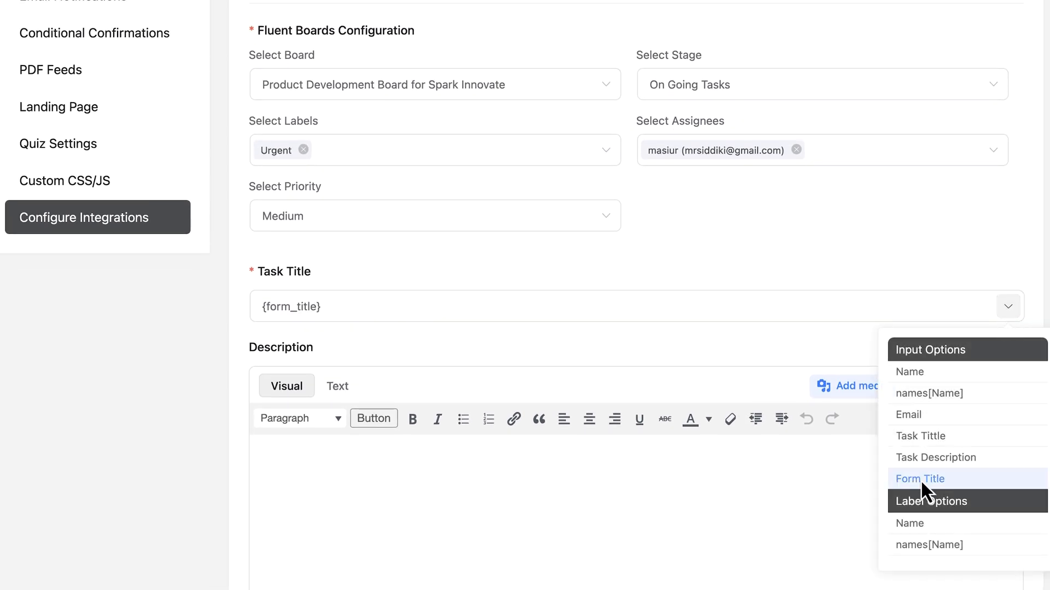
scroll(down, 3)
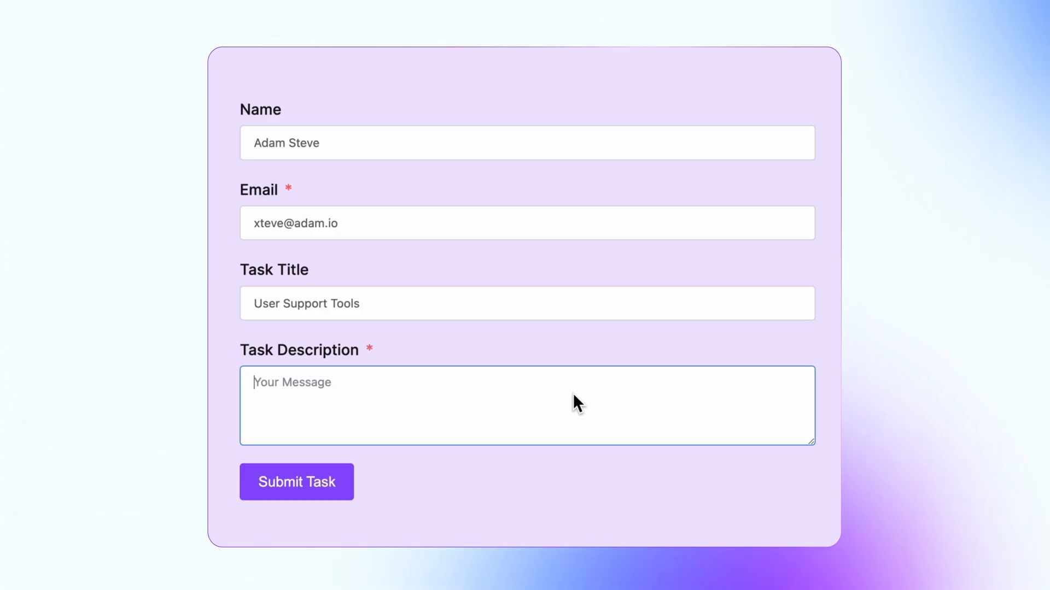
Submit the User Support Tools request describing a support ticketing or live chat integration
text(Integrate a support ticketing system or live chat to assist users with issues directly from the software. These tools aim: To swiftly resolve user issues, offer personalized help, and ensure a seamless user.)
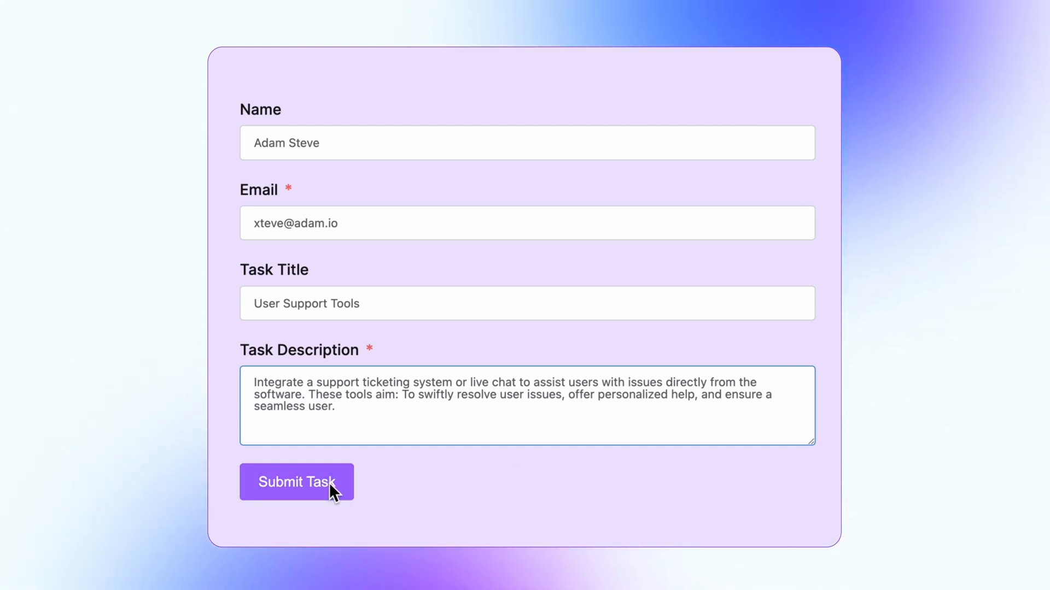
click(295, 482)
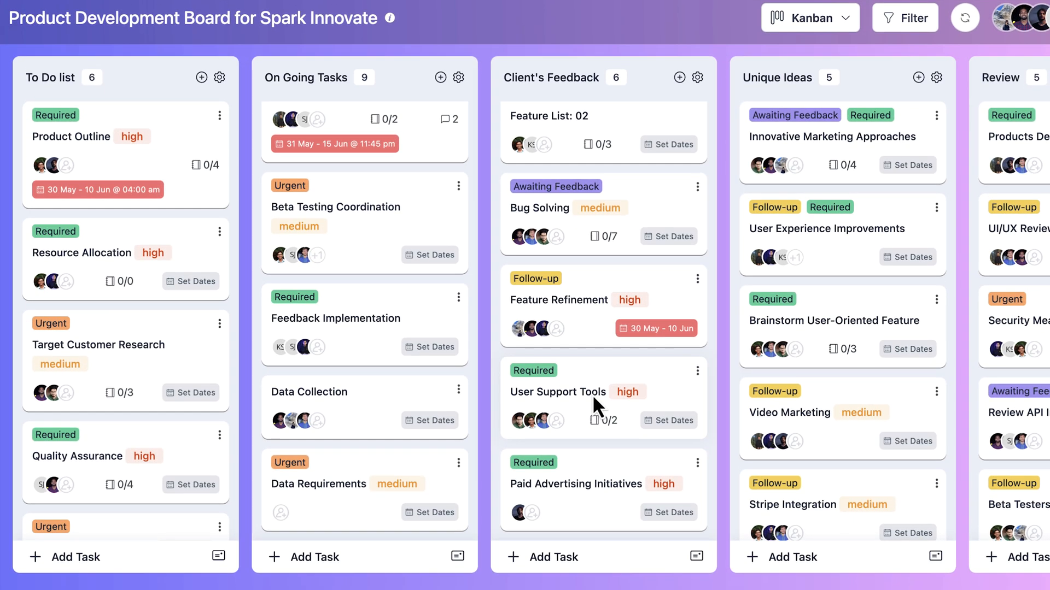
click(558, 391)
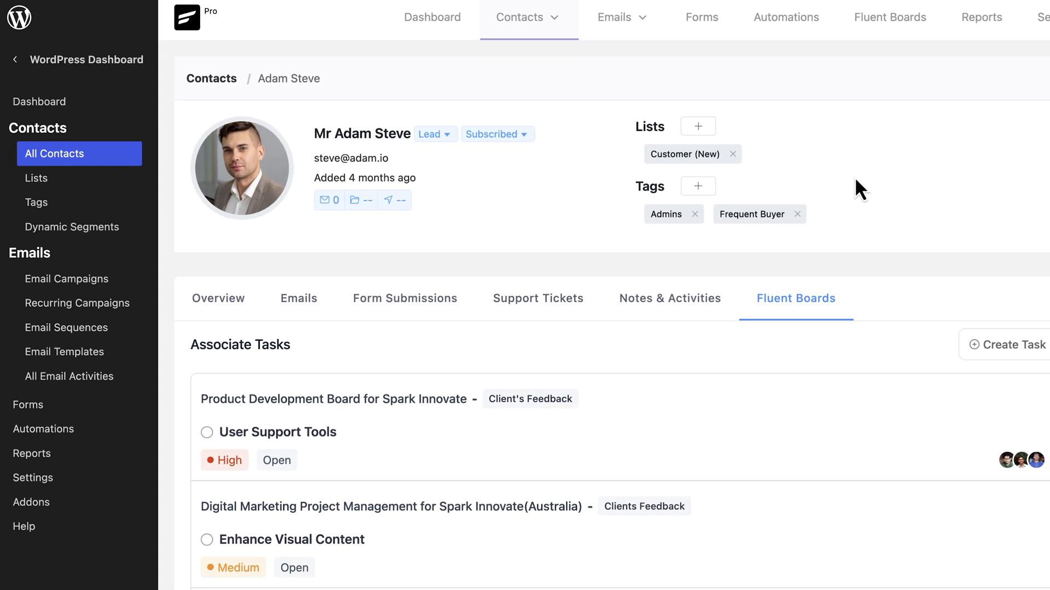
mouse_move(367, 480)
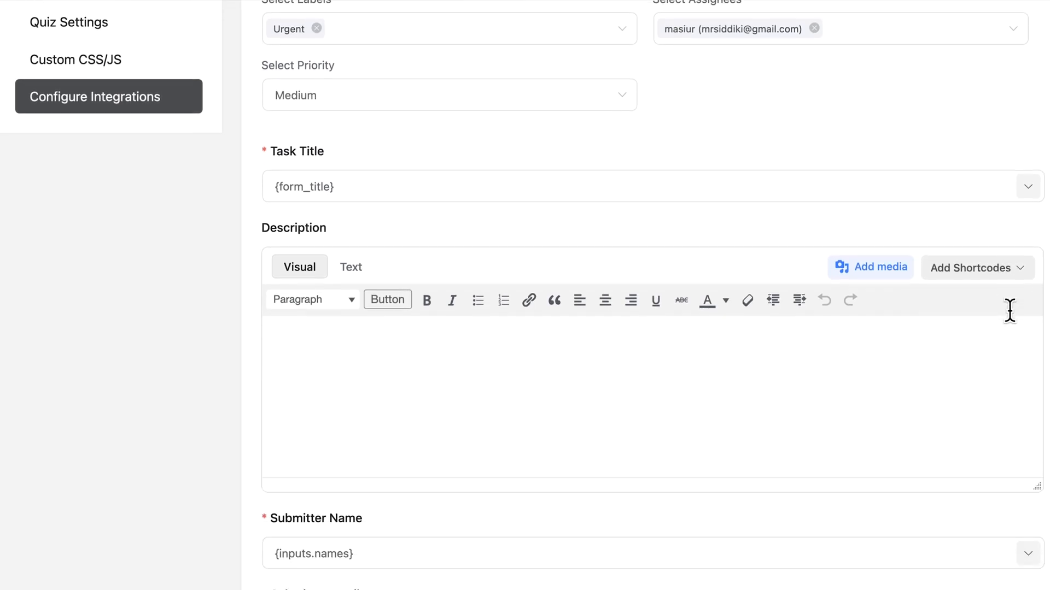
Keep 'Enable This feed' checked and save the Fluent Boards feed
scroll(down, 3)
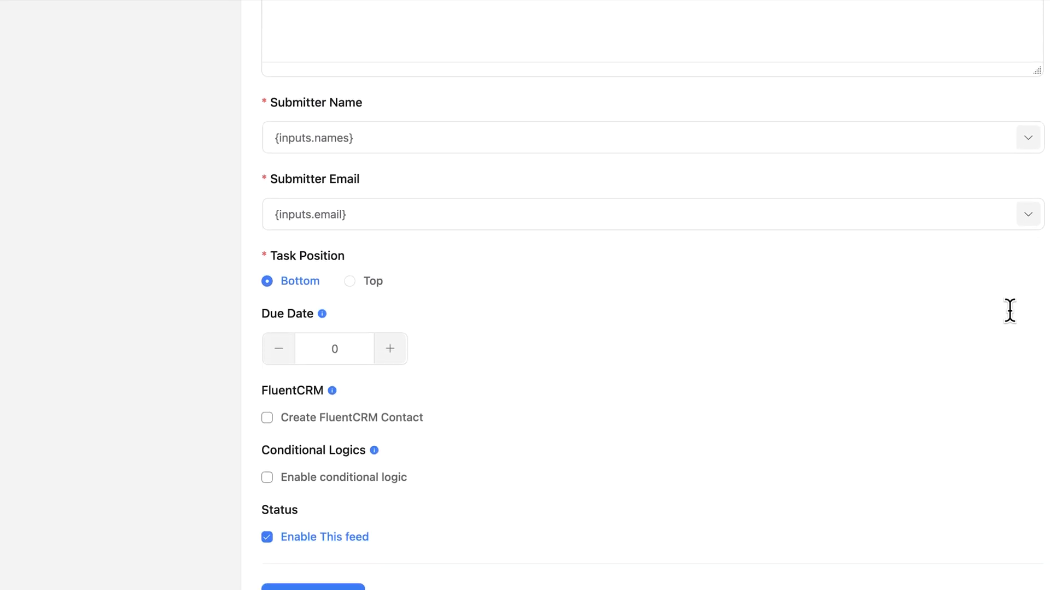
scroll(down, 3)
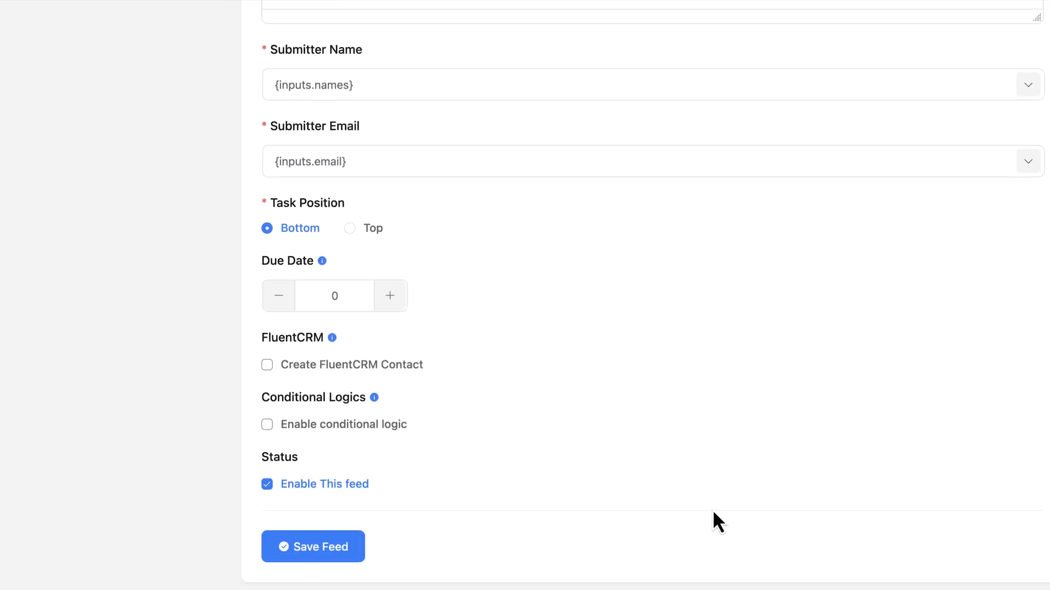
click(313, 547)
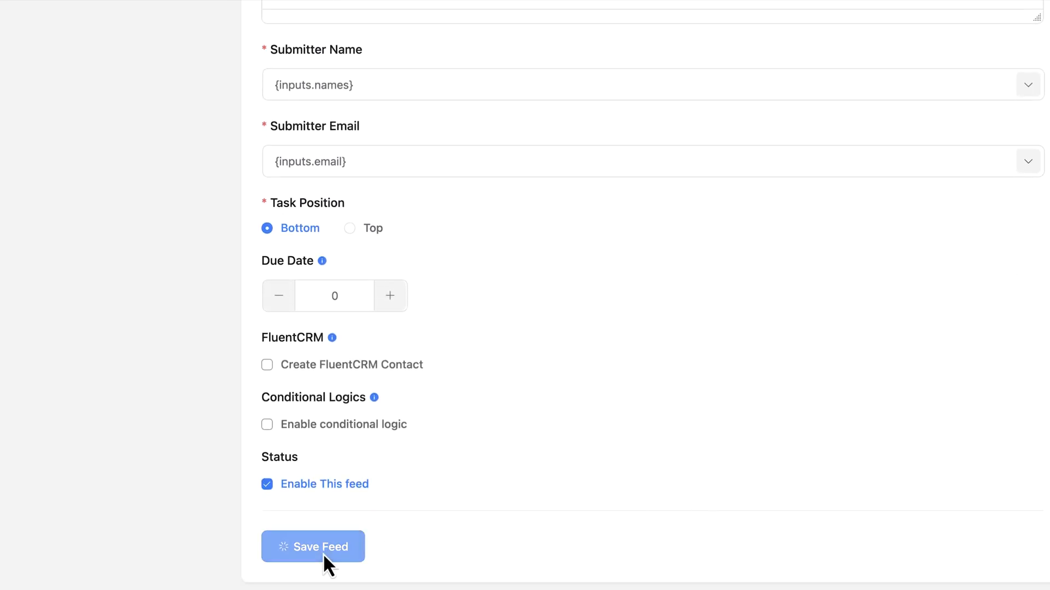
click(312, 547)
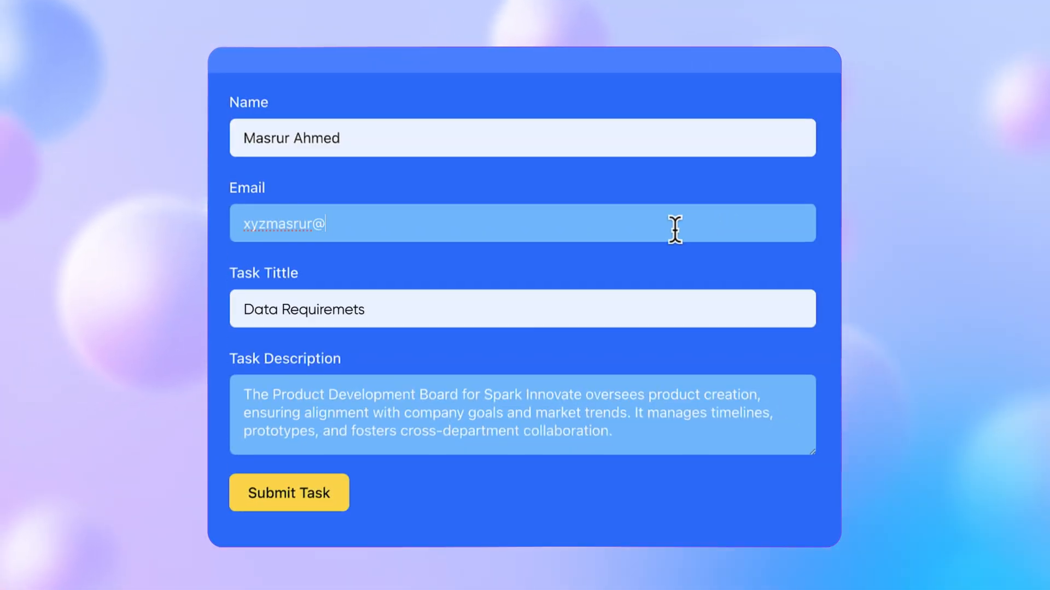
Finish the email as adam.io, submit, and open the new Data Requirements task card
text(adam.io)
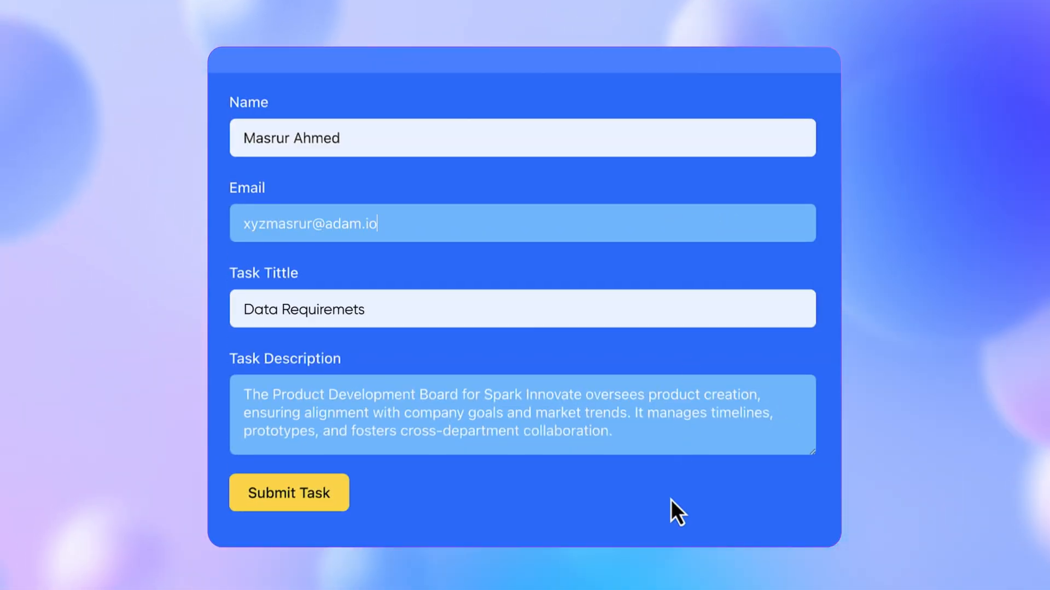
click(288, 492)
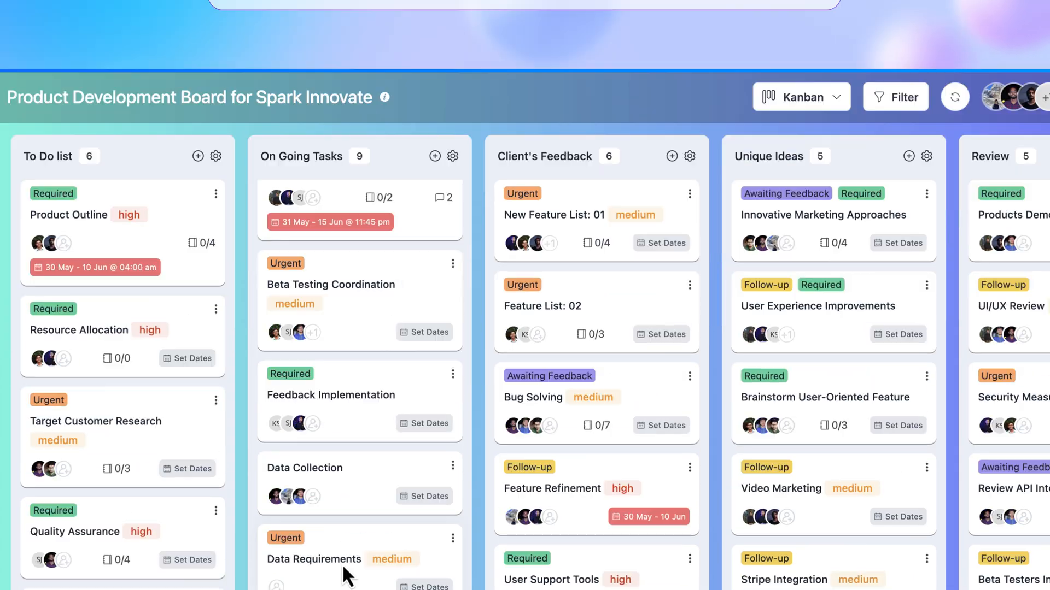
click(313, 560)
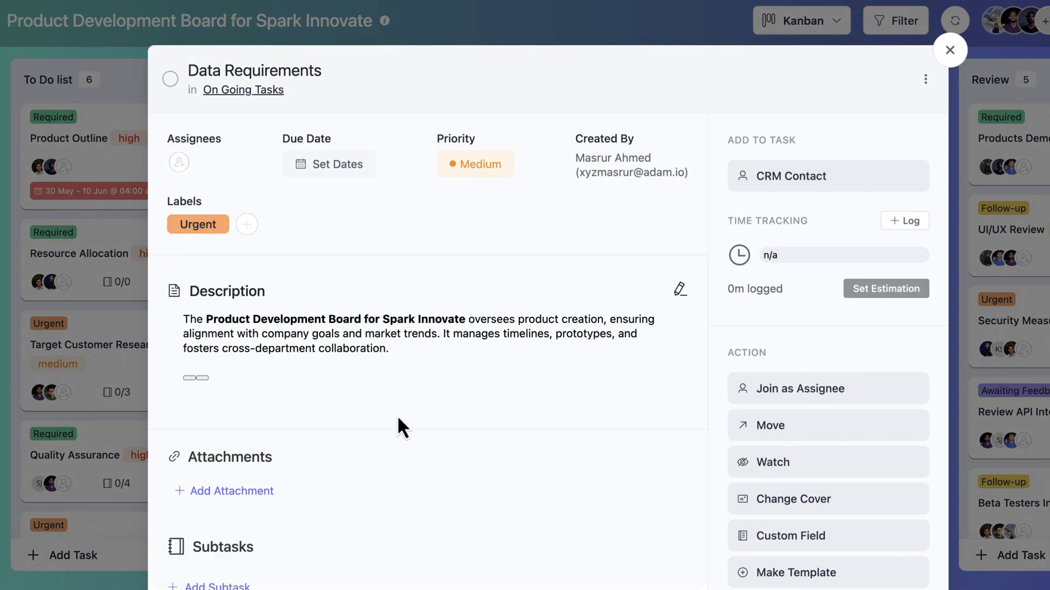